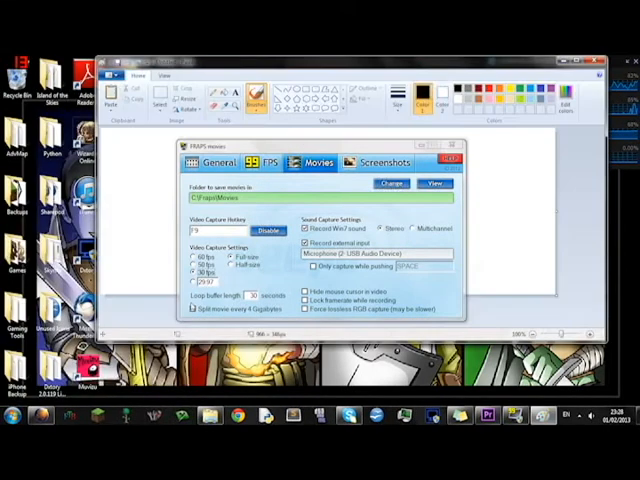
# Close the FRAPS screen recorder's settings window over Paint
pyautogui.click(452, 158)
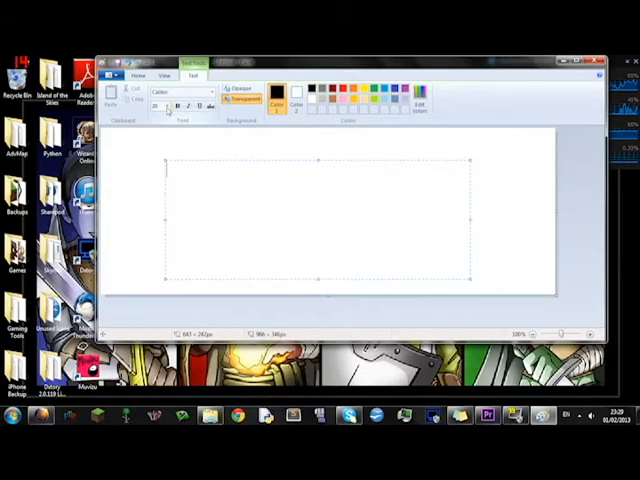
# Pick a large font size from the Text tab's size list
pyautogui.click(165, 107)
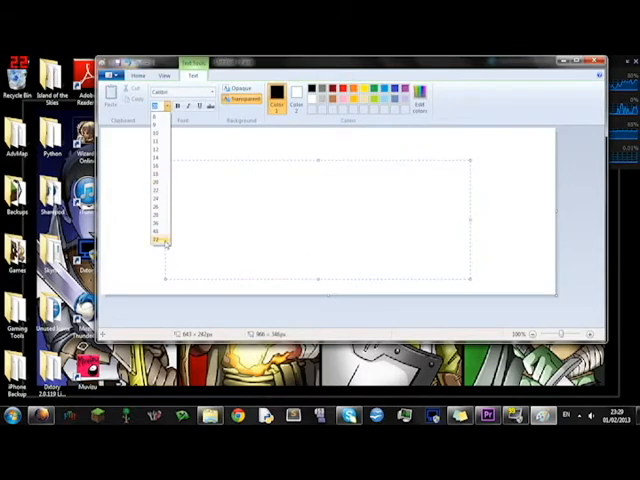
pyautogui.click(158, 240)
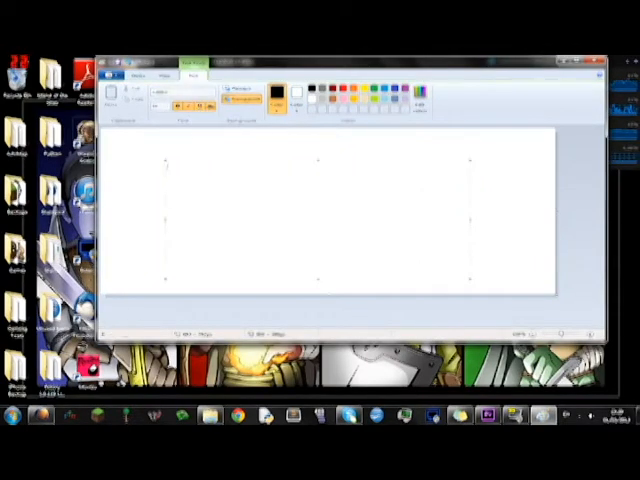
# Type sample lines, then add an opaque text box reading 'OH NORE' over the grass photo
pyautogui.write('wegthwioyu')
pyautogui.write('WHAT')
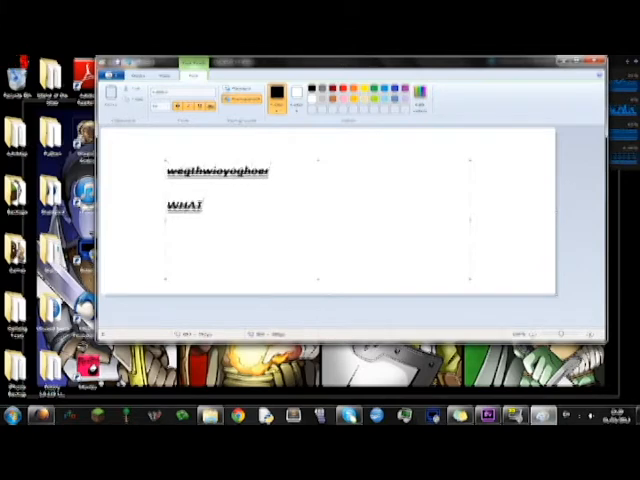
pyautogui.write('EVER YOU LIEK')
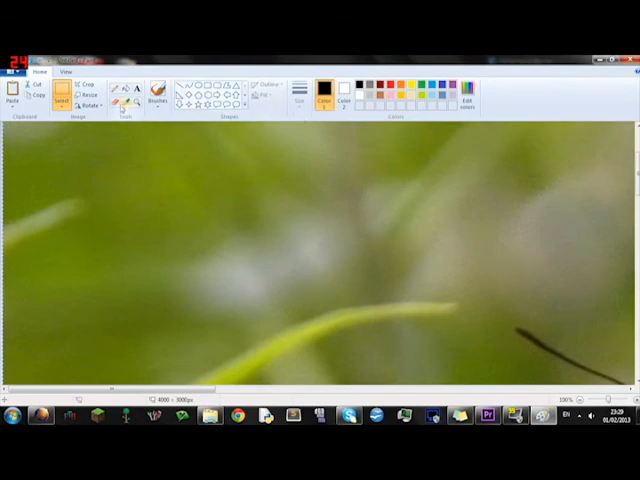
pyautogui.moveTo(90, 145); pyautogui.dragTo(435, 295)
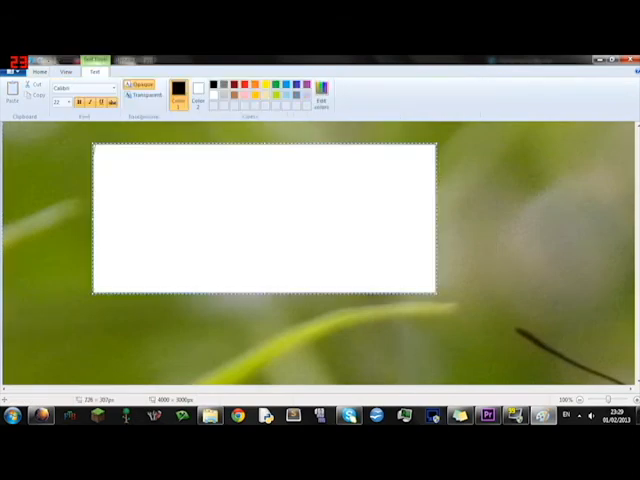
pyautogui.write('OH NORE')
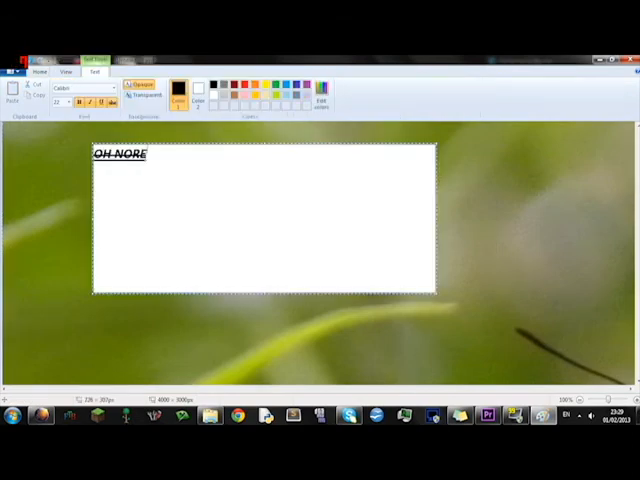